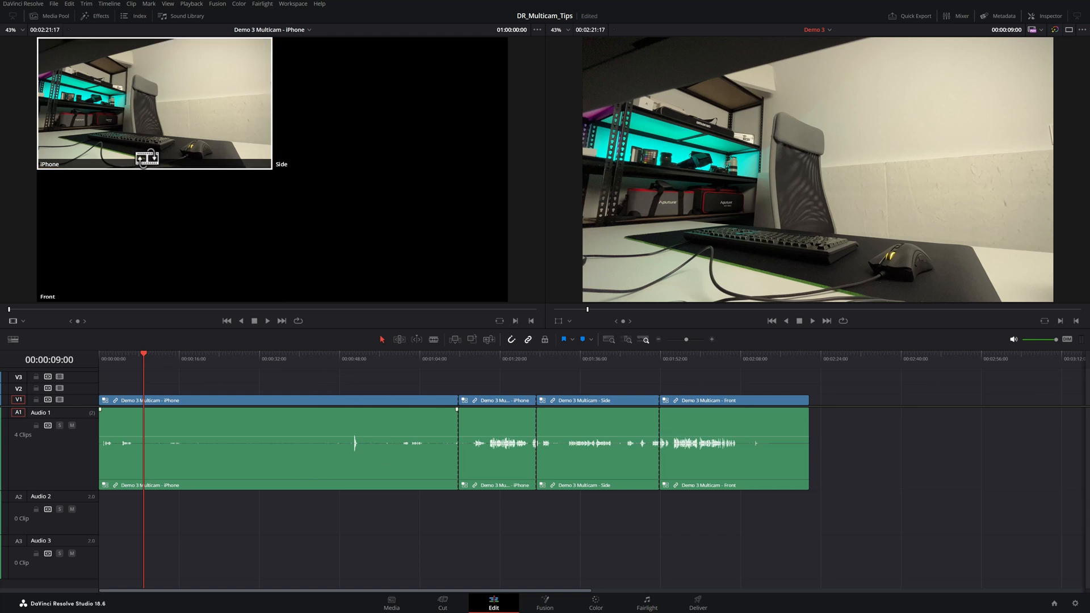
Open the Demo 3 Multicam clip from the Media Pool in its own timeline.
click(48, 15)
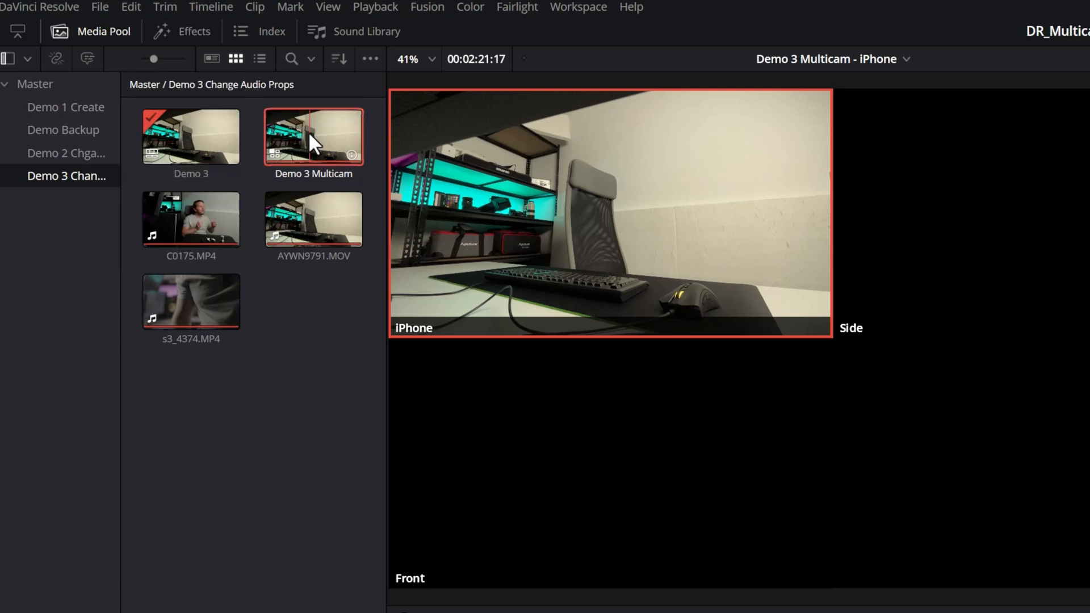
right_click(313, 136)
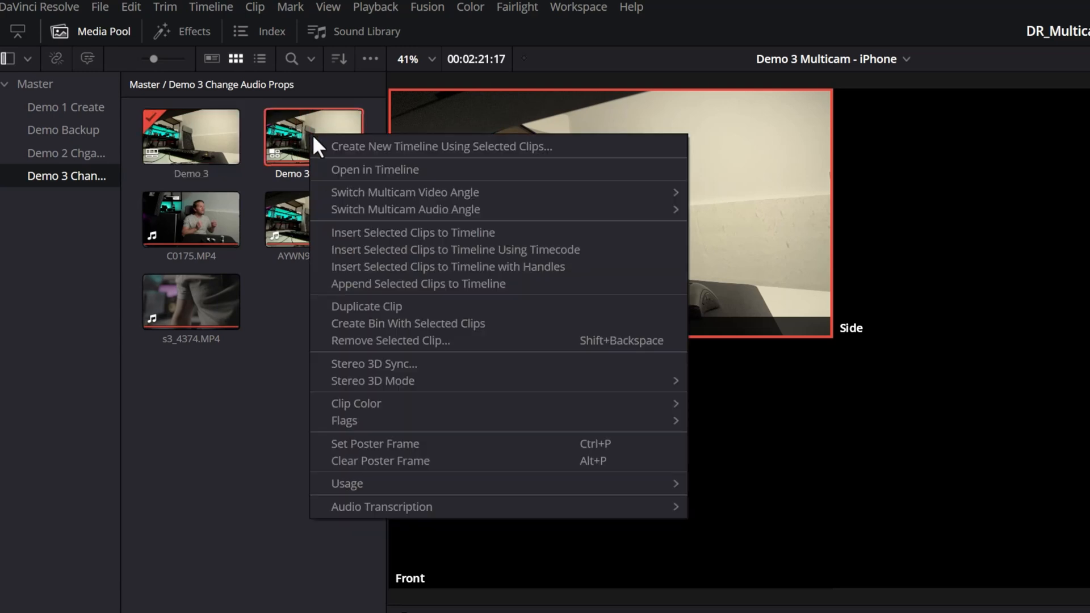
click(375, 169)
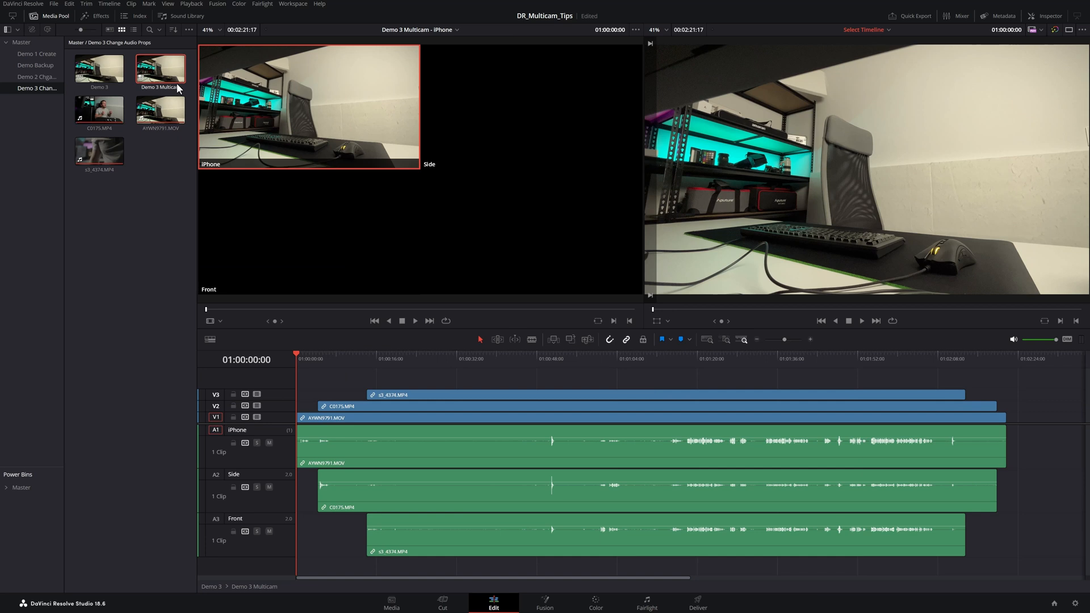
Change the A2 Side angle's audio type from stereo to mono.
click(546, 360)
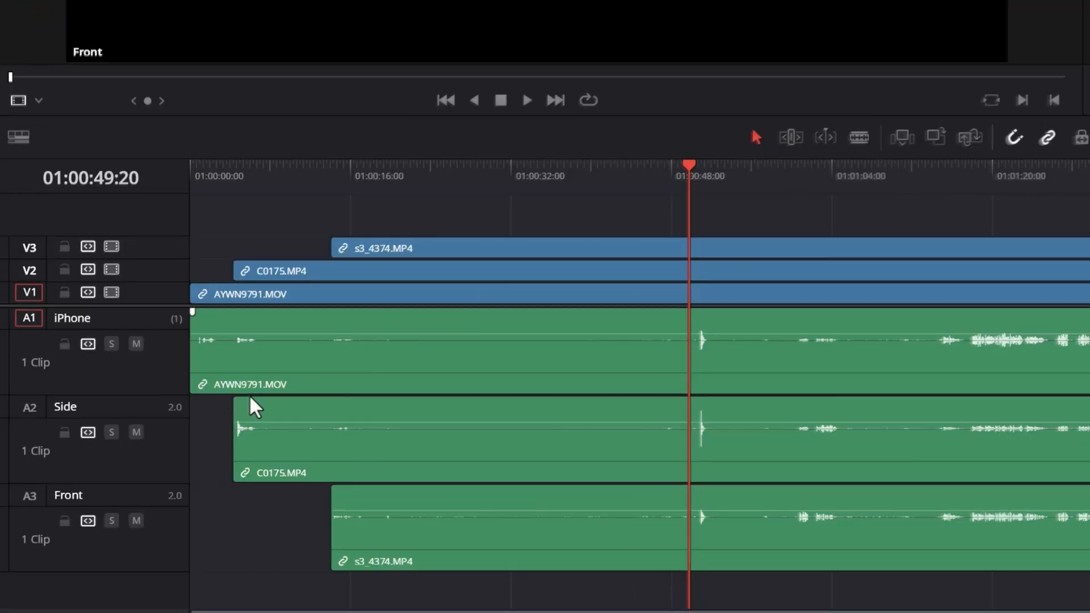
right_click(253, 406)
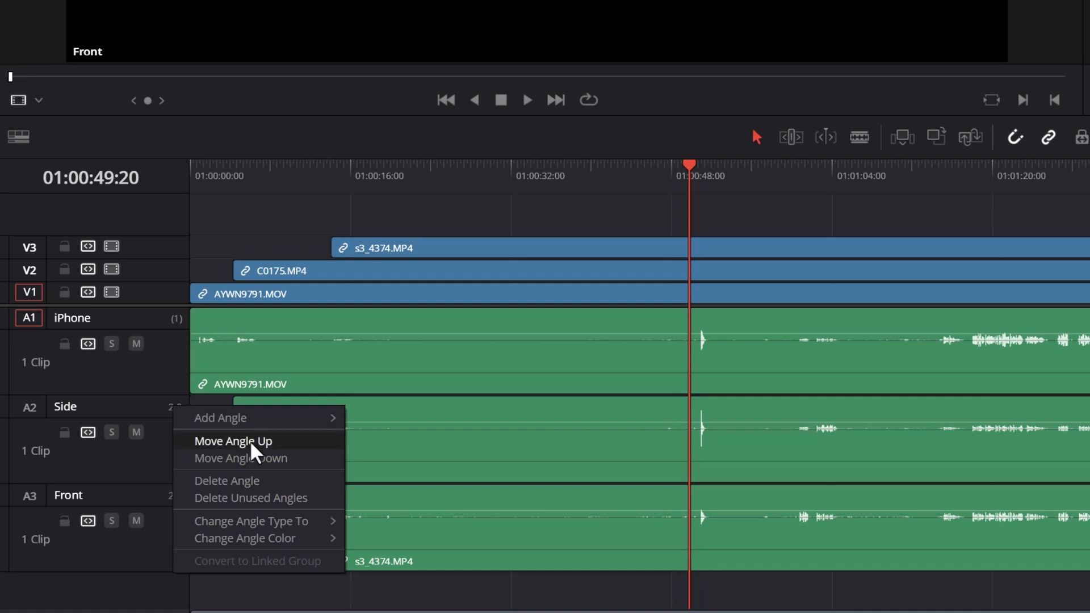
click(233, 441)
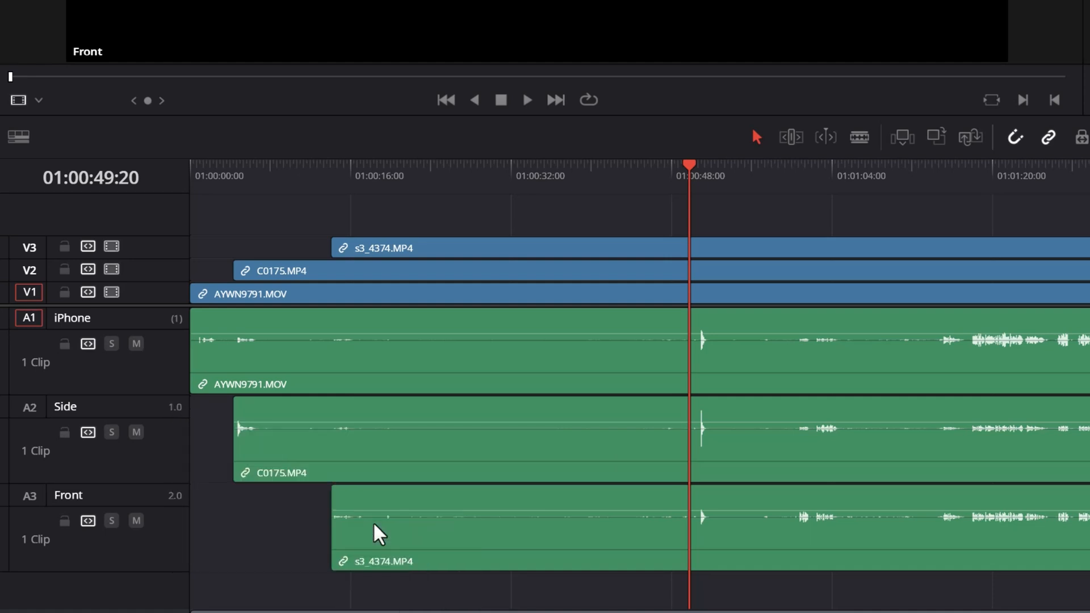
Make the Front angle mono, lower the Side and Front faders in the Mixer, then switch to the Demo 2 timeline.
right_click(377, 532)
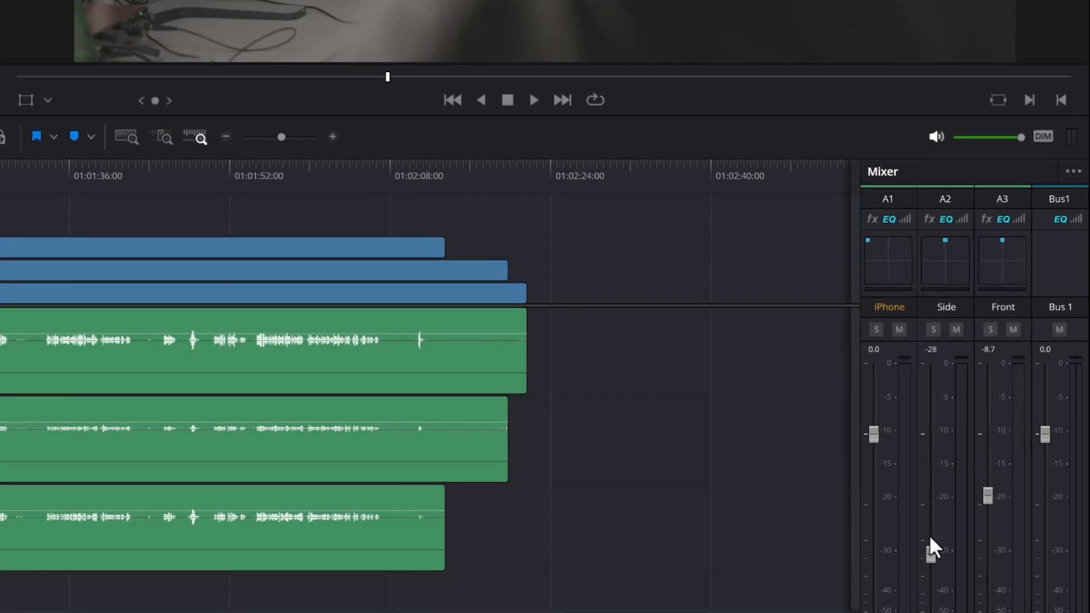
drag(873, 434, 873, 580)
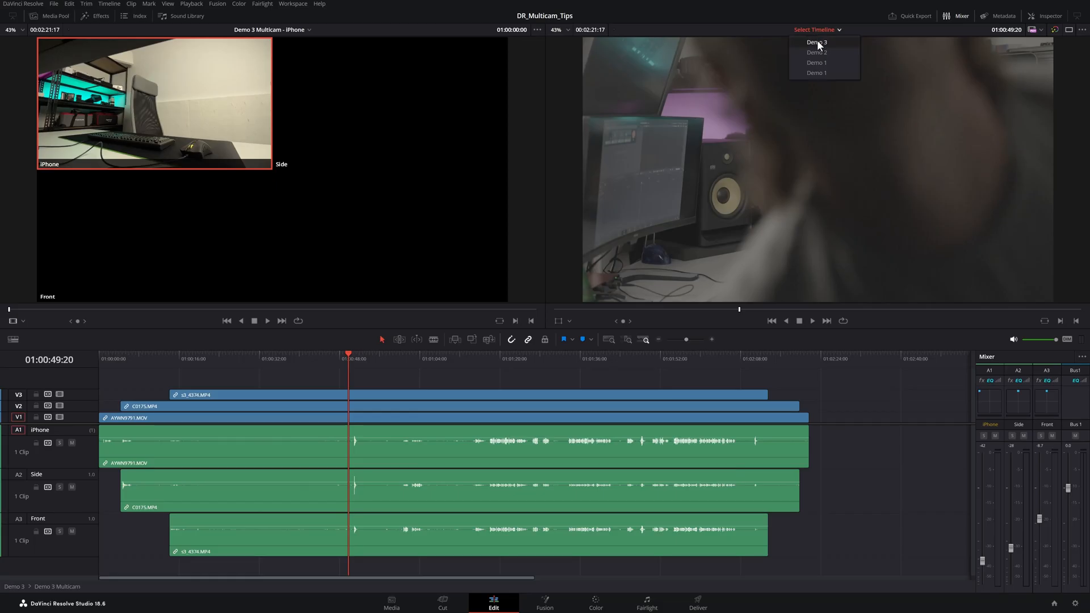
click(816, 52)
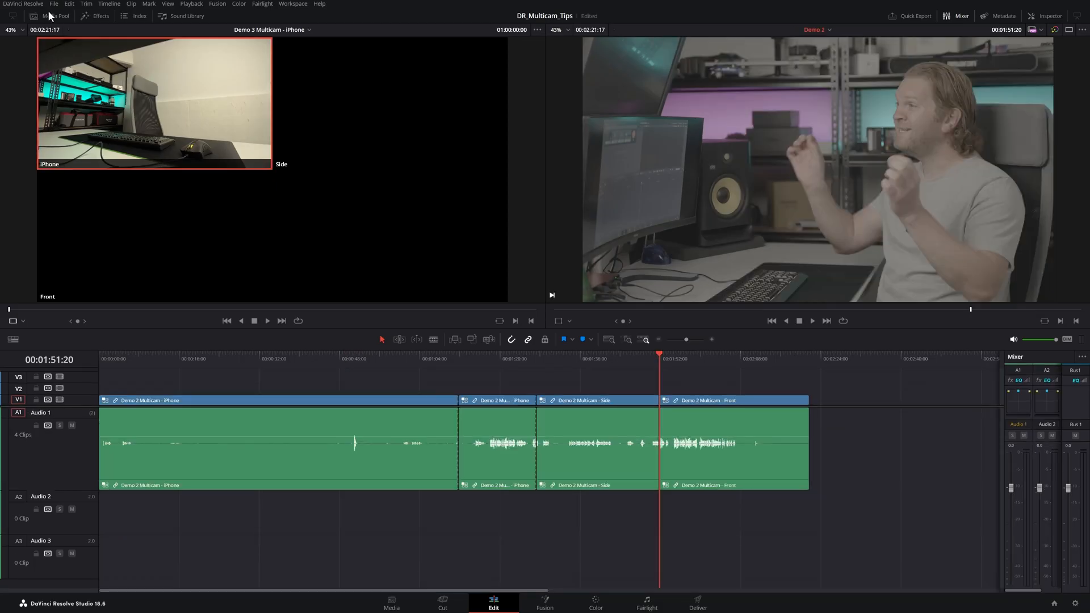
right_click(160, 66)
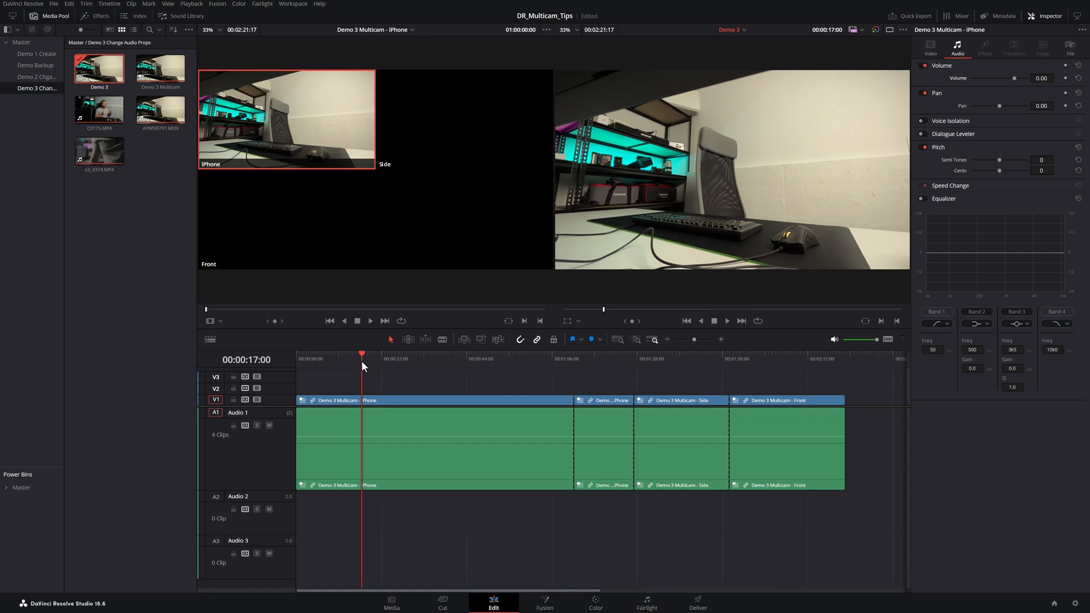
Return to the Demo 3 timeline and play it with the audio mixer visible.
click(961, 15)
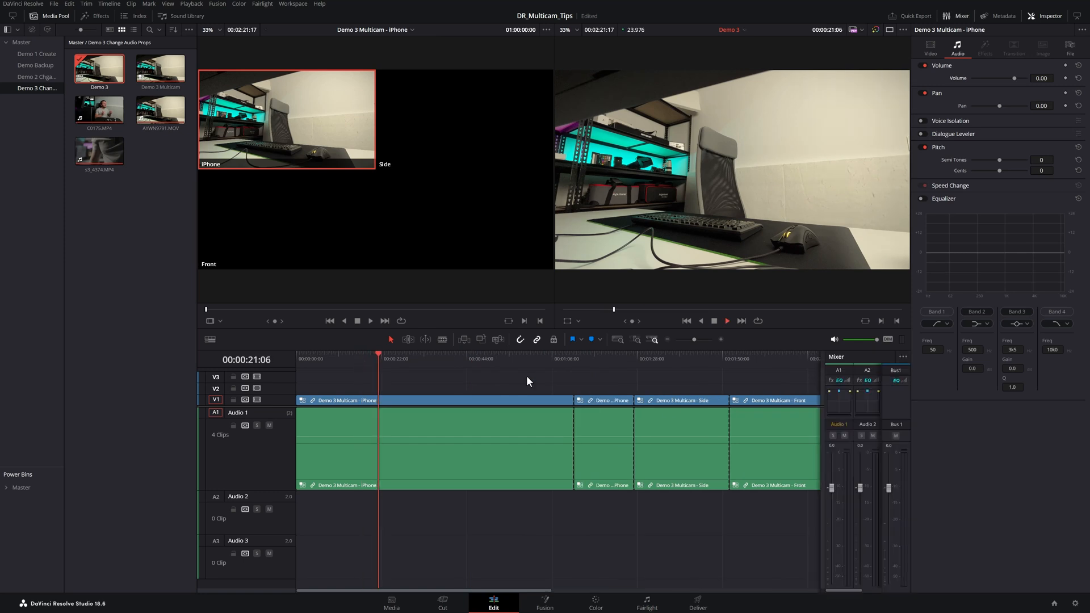